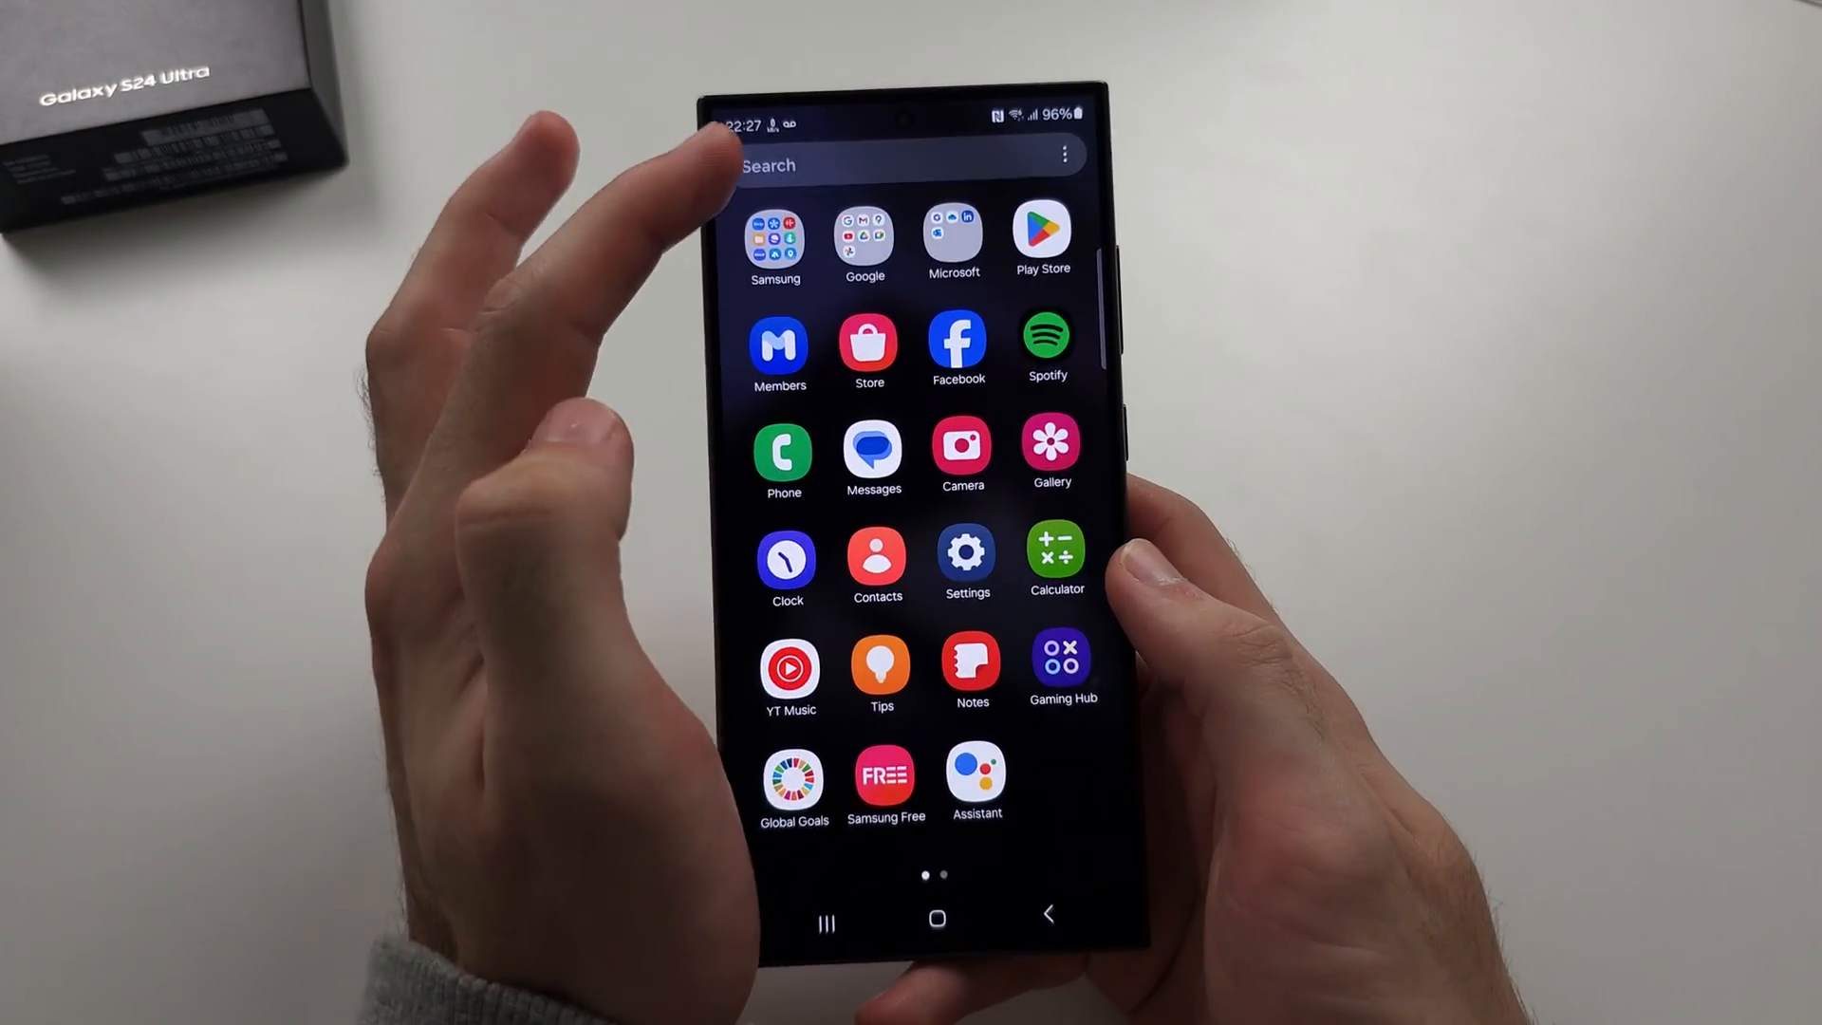
Search the installed apps and launch Samsung Clock
click(911, 165)
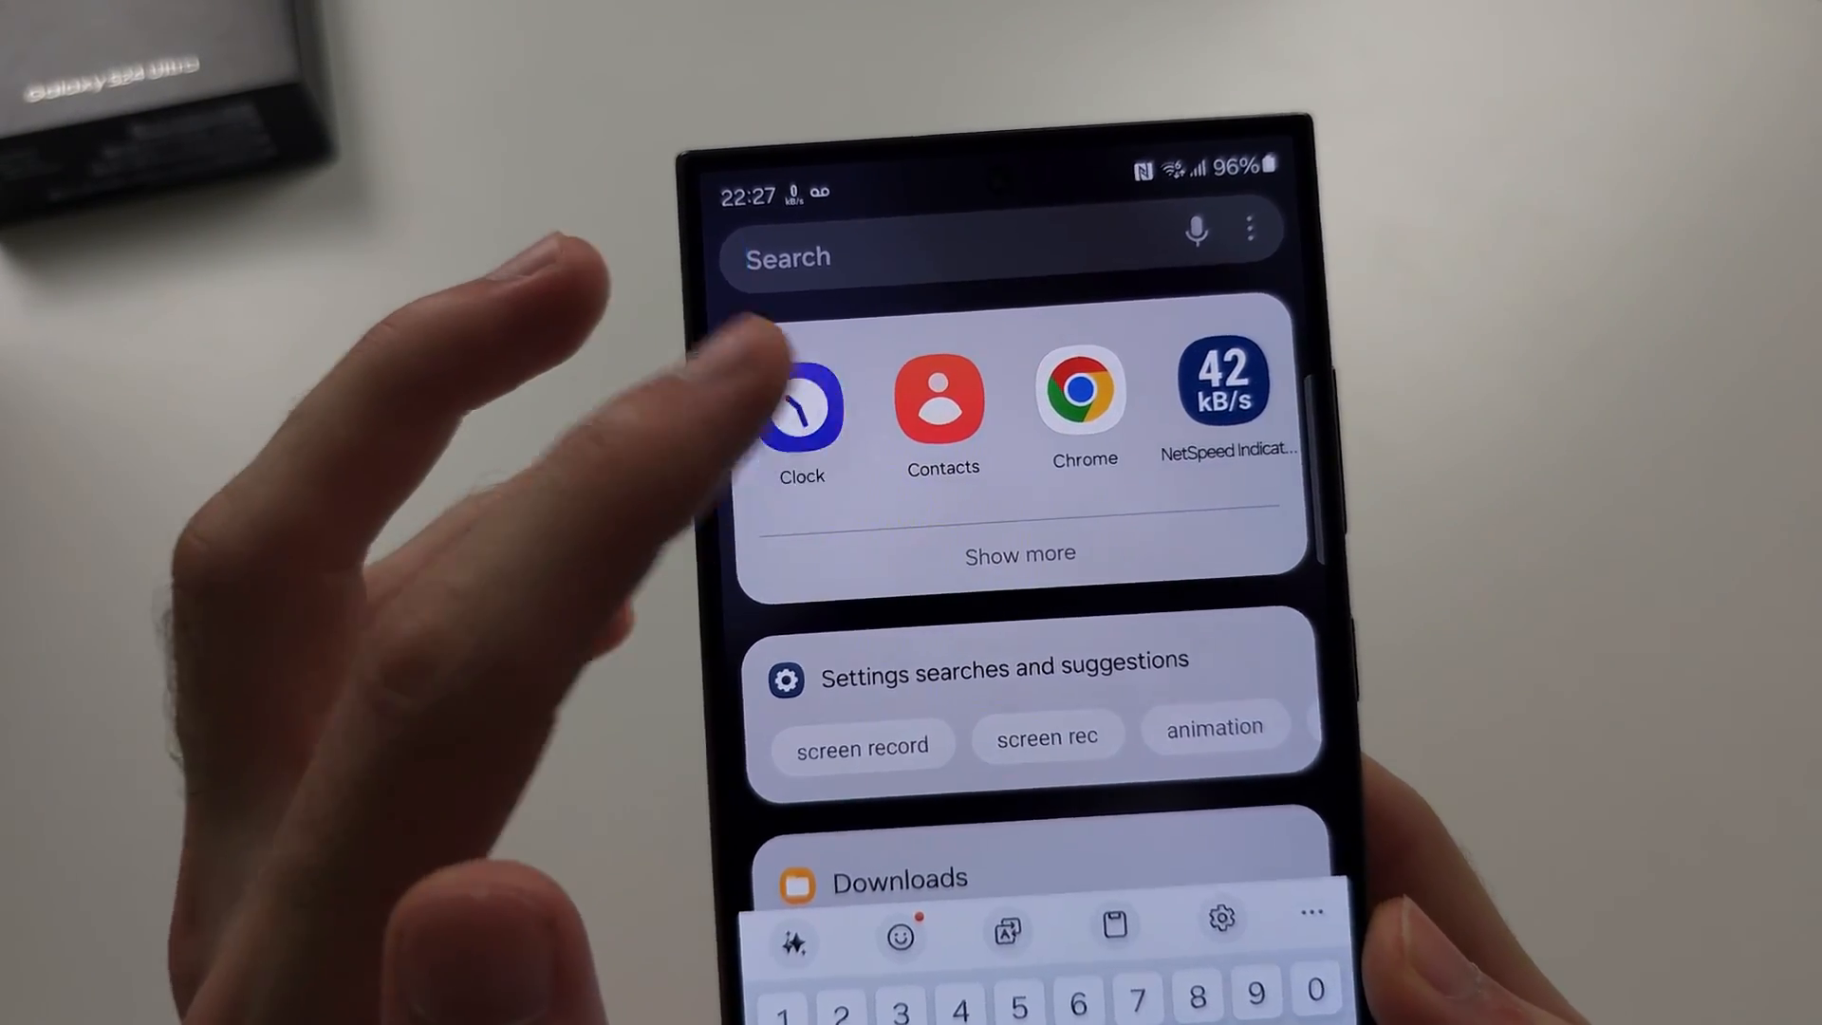
click(801, 407)
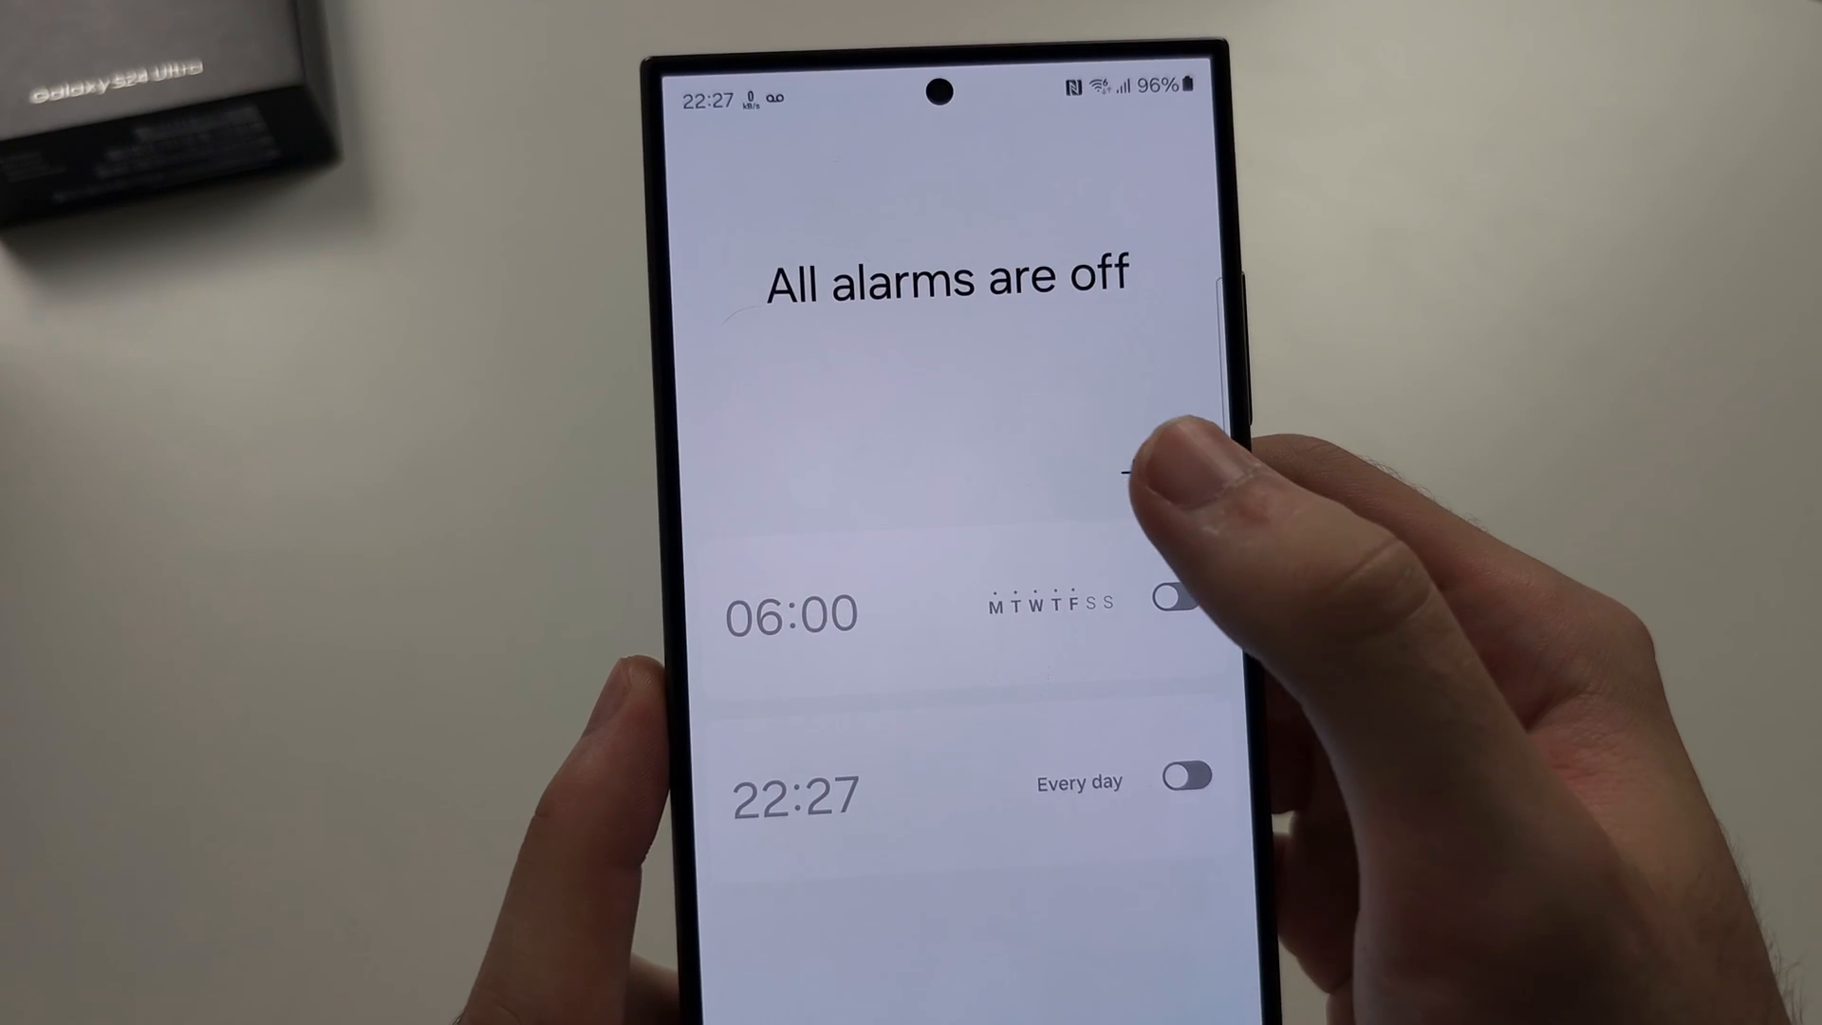
Add a new 06:00 alarm, toggling repeat days, then switch to a single date
click(791, 612)
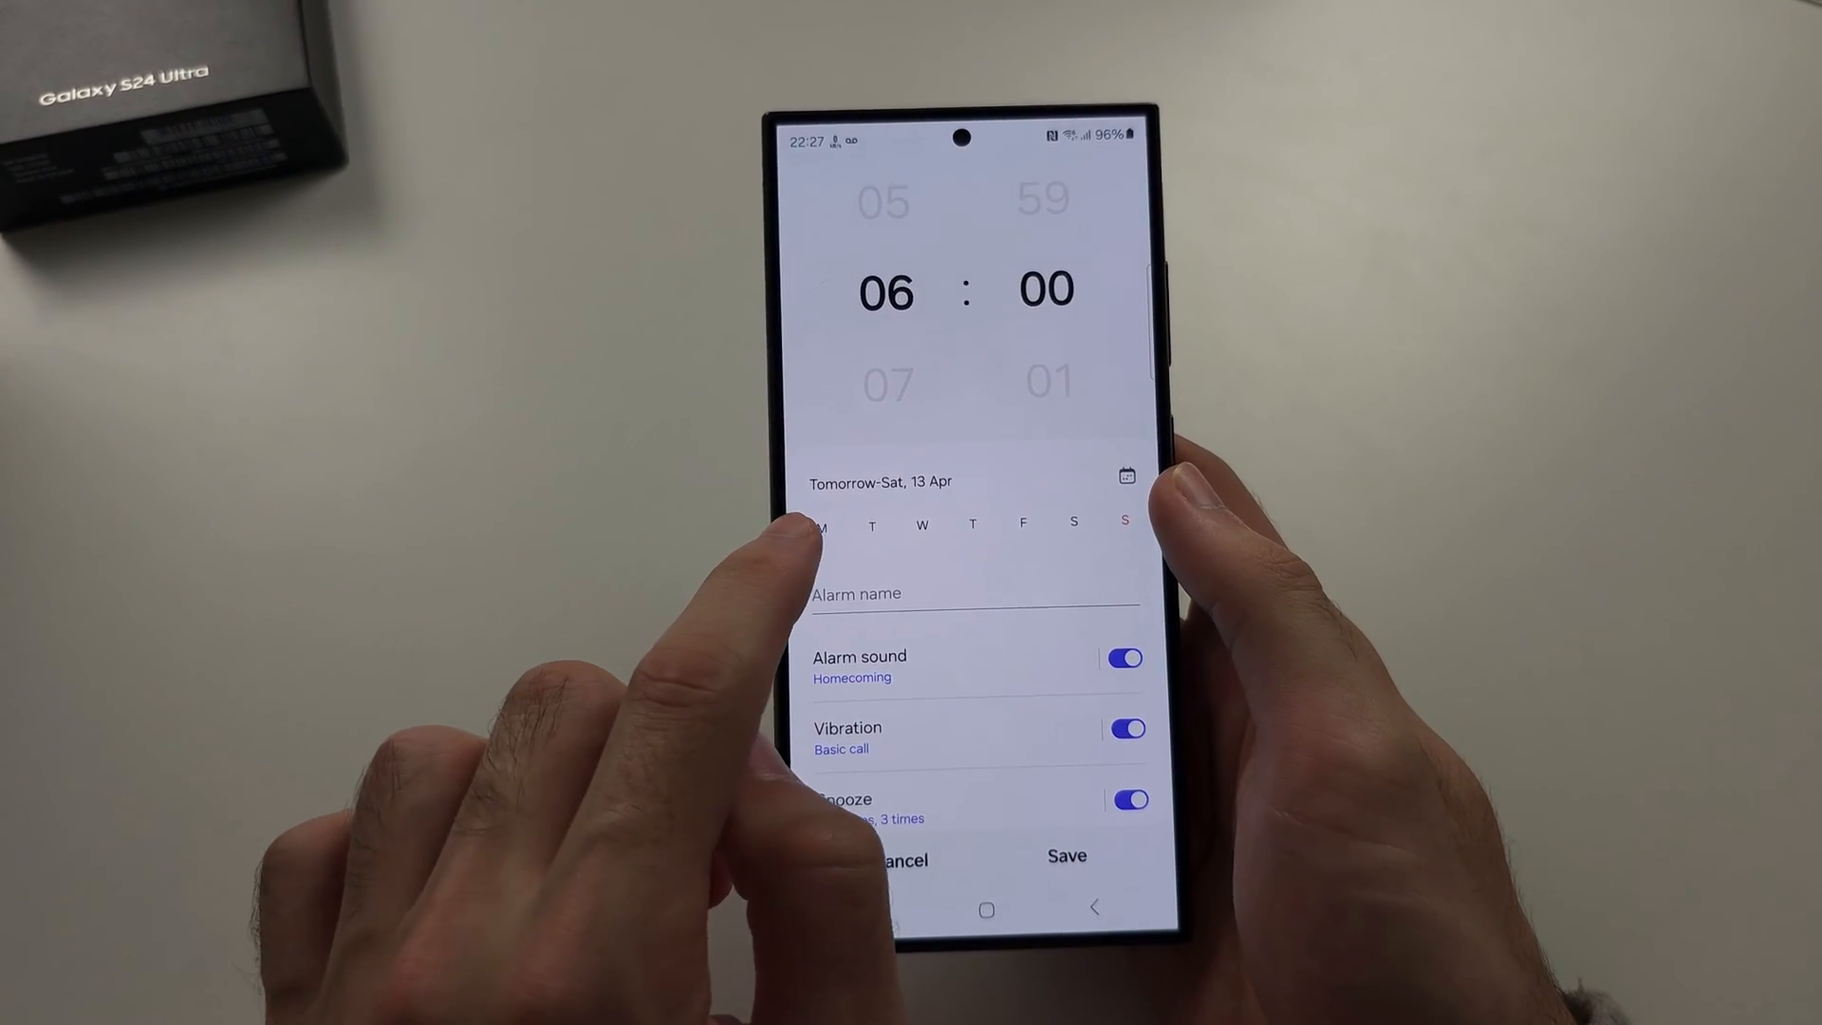
click(963, 537)
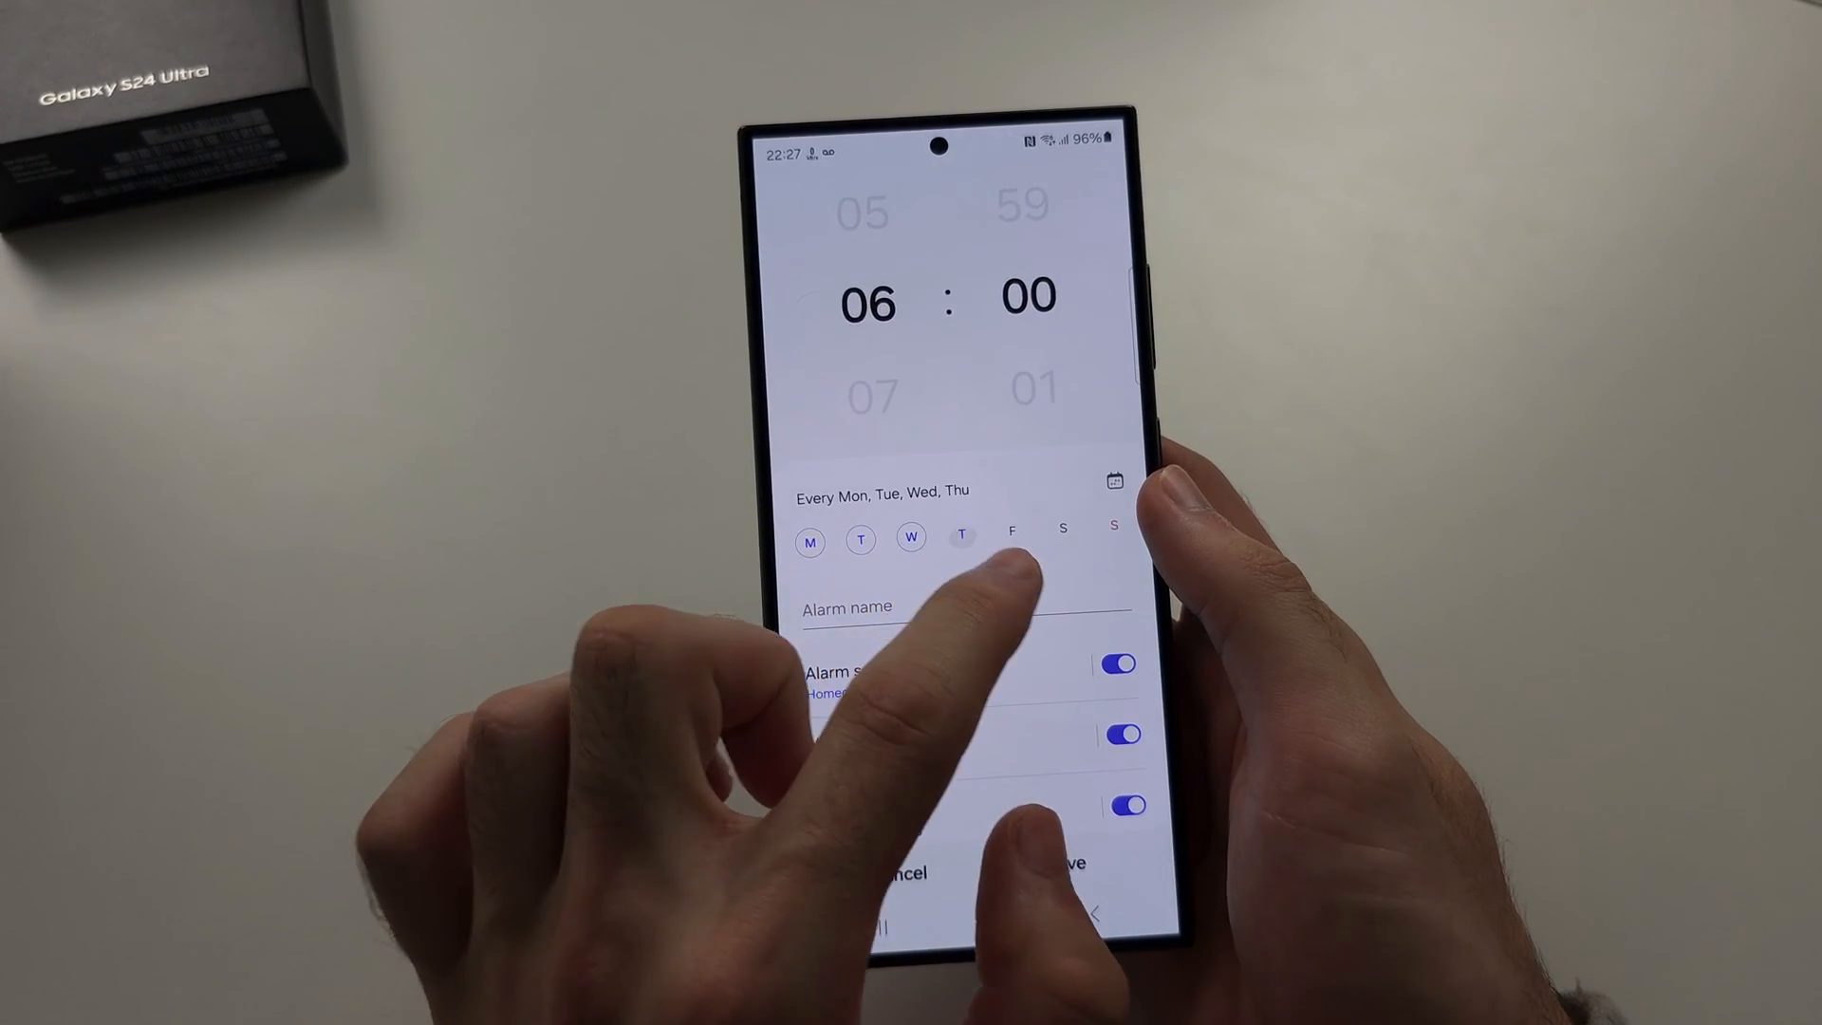
click(1013, 537)
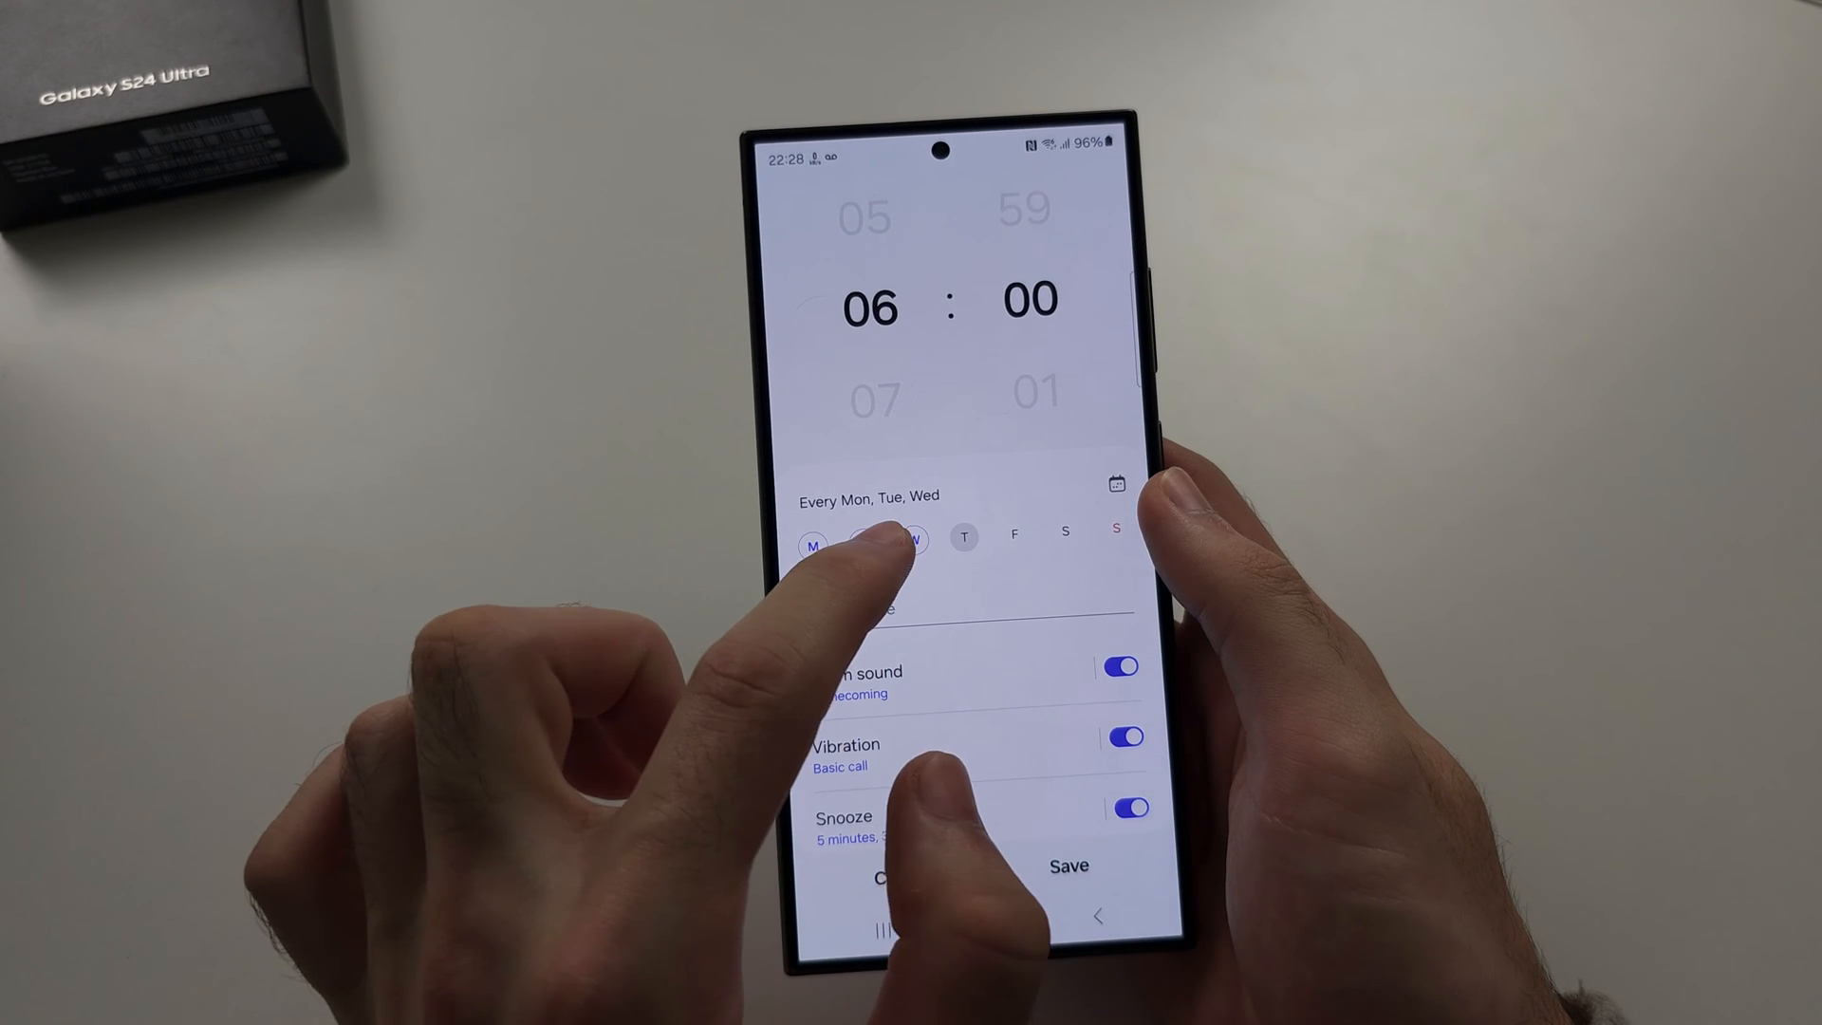
click(915, 540)
text(T)
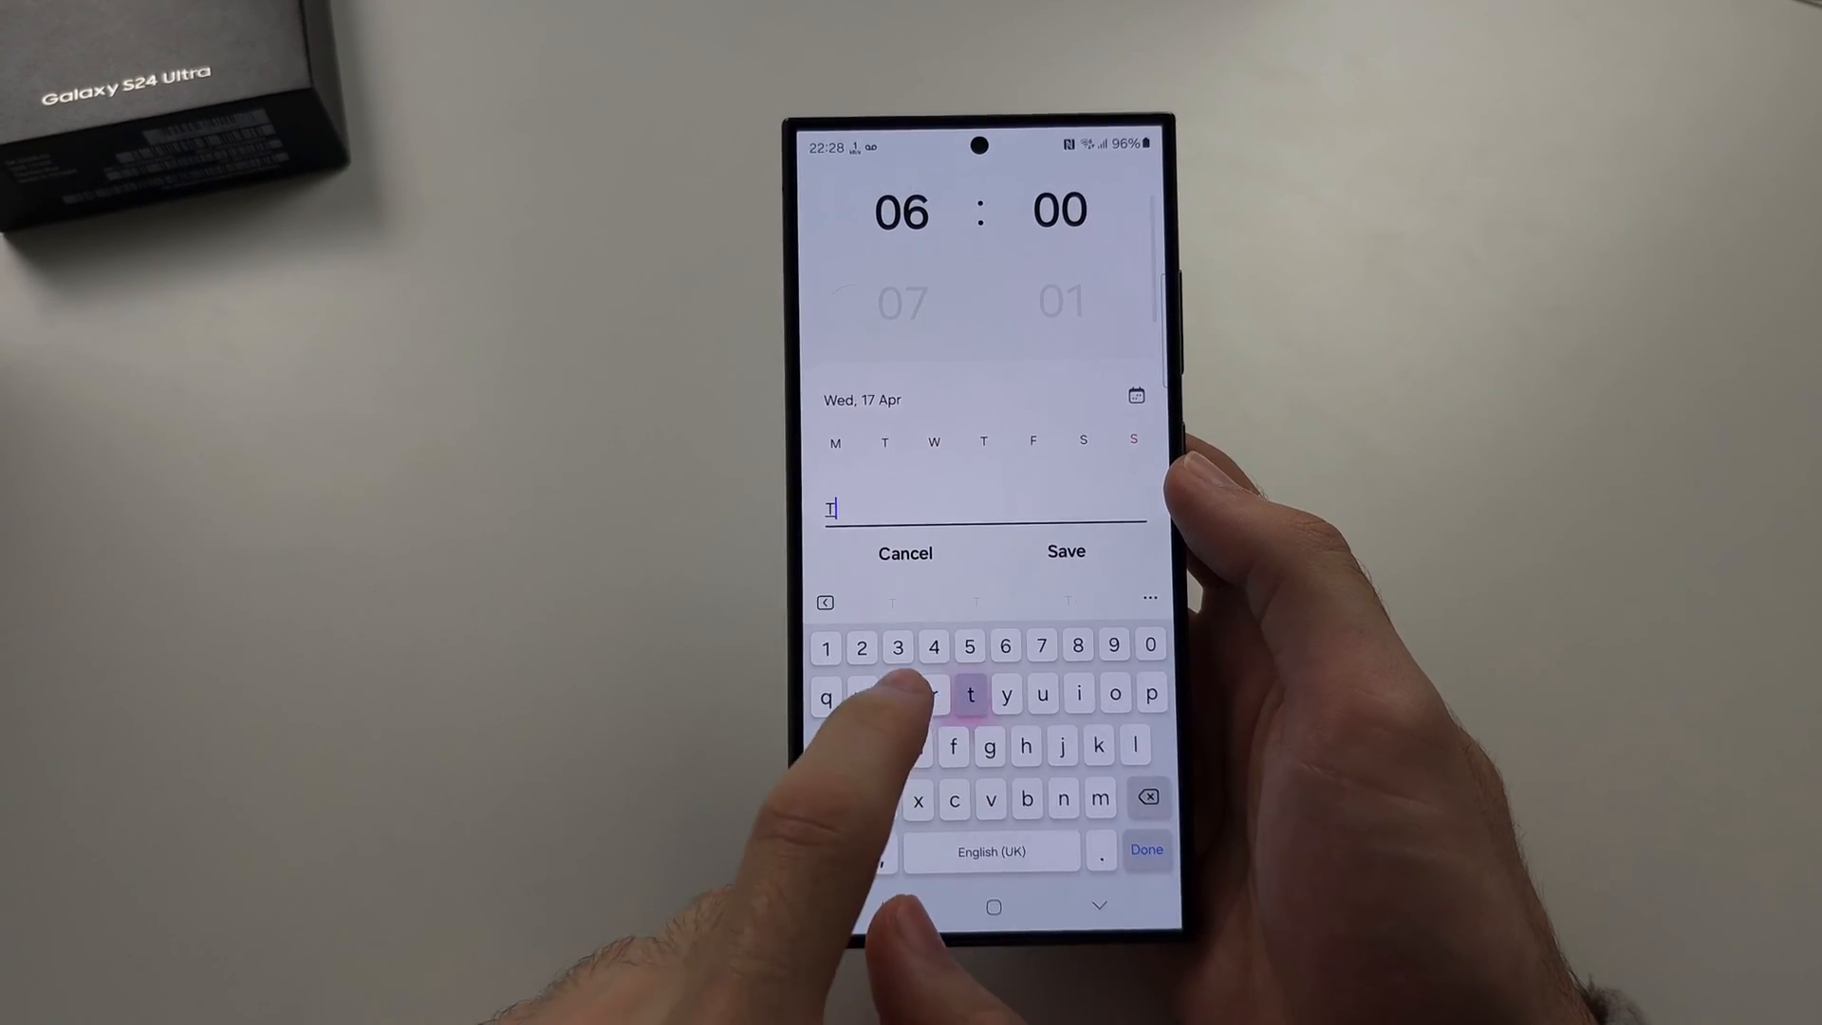
Save the Test alarm for Wed 17 Apr and reopen it to review
click(1066, 553)
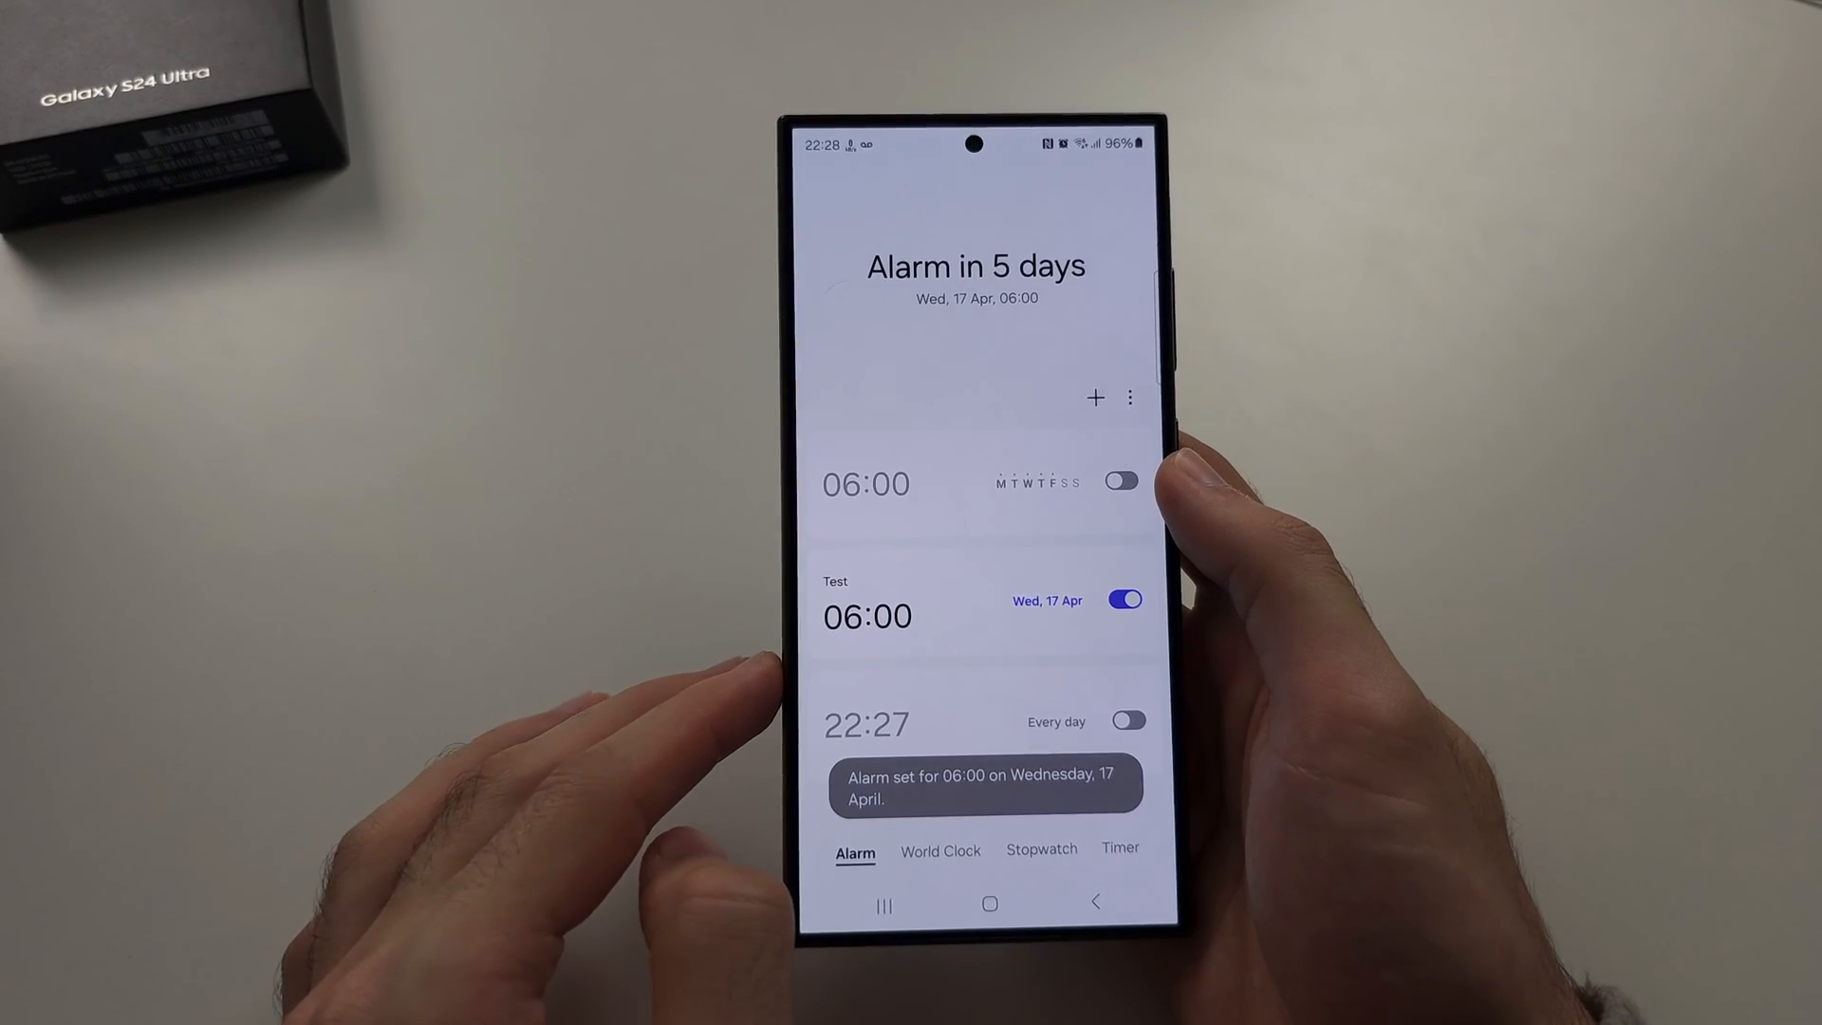
click(865, 616)
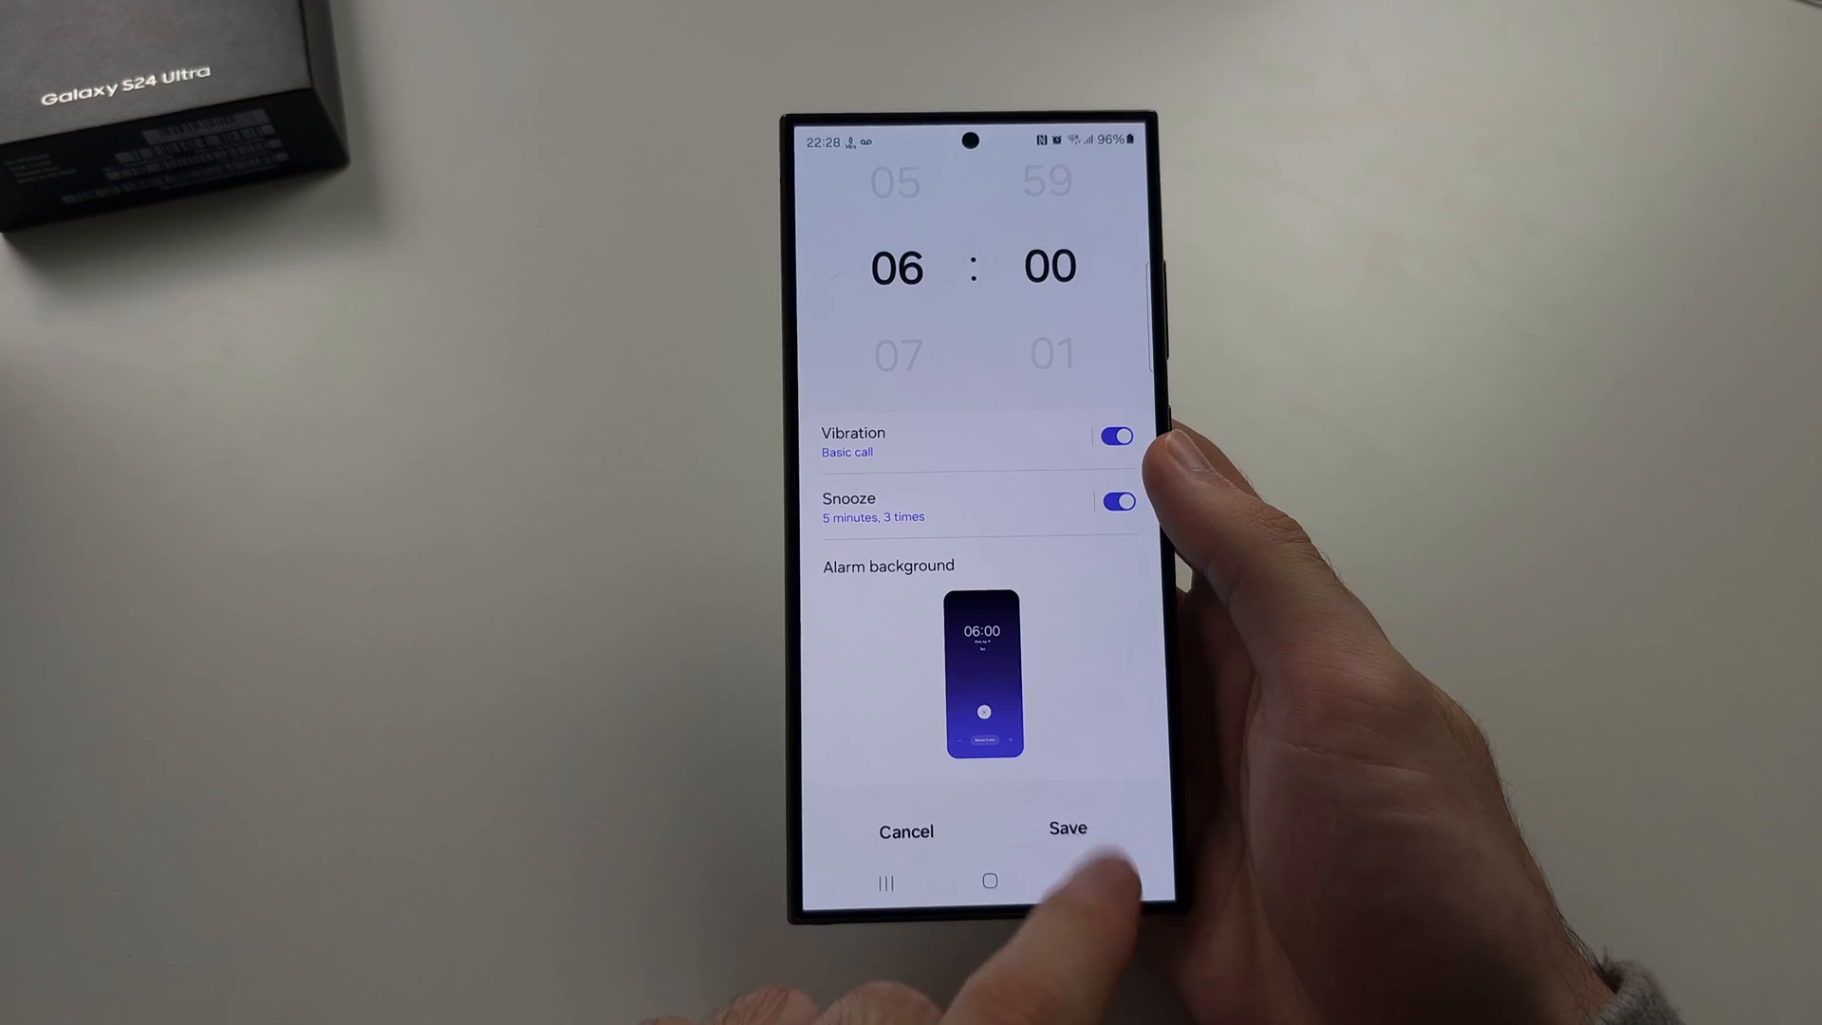
click(1067, 828)
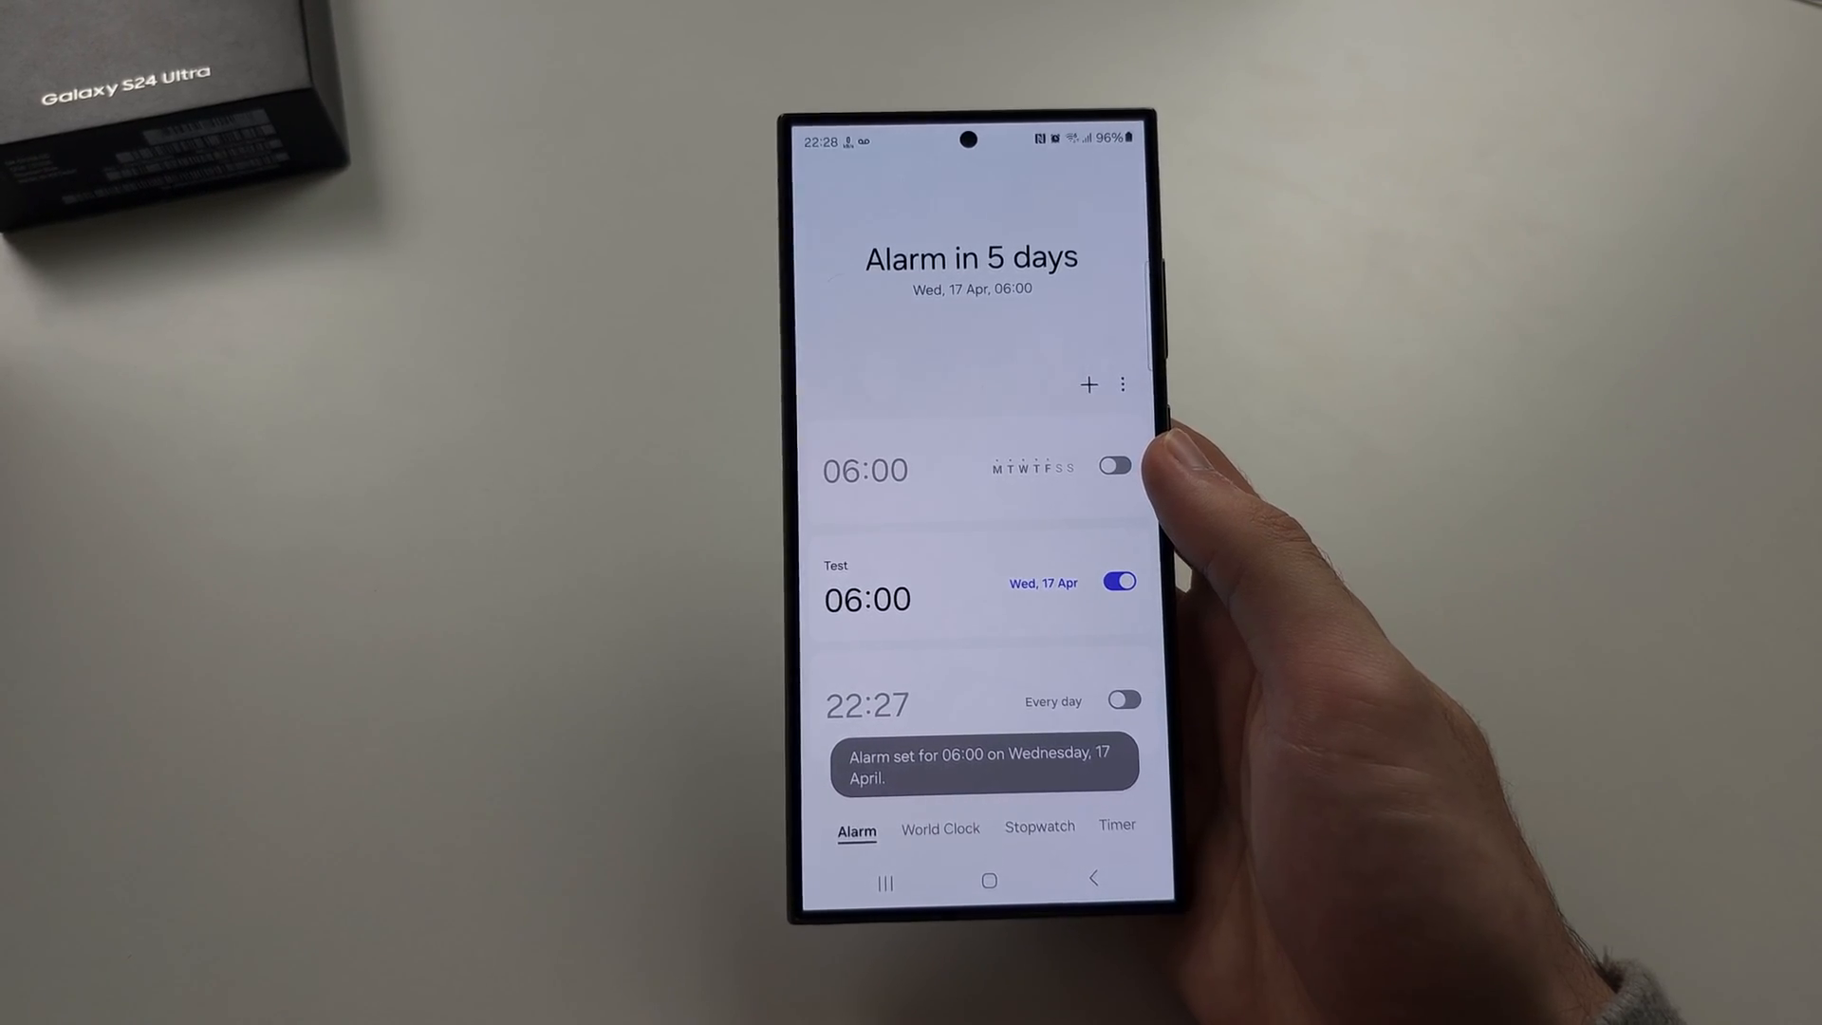